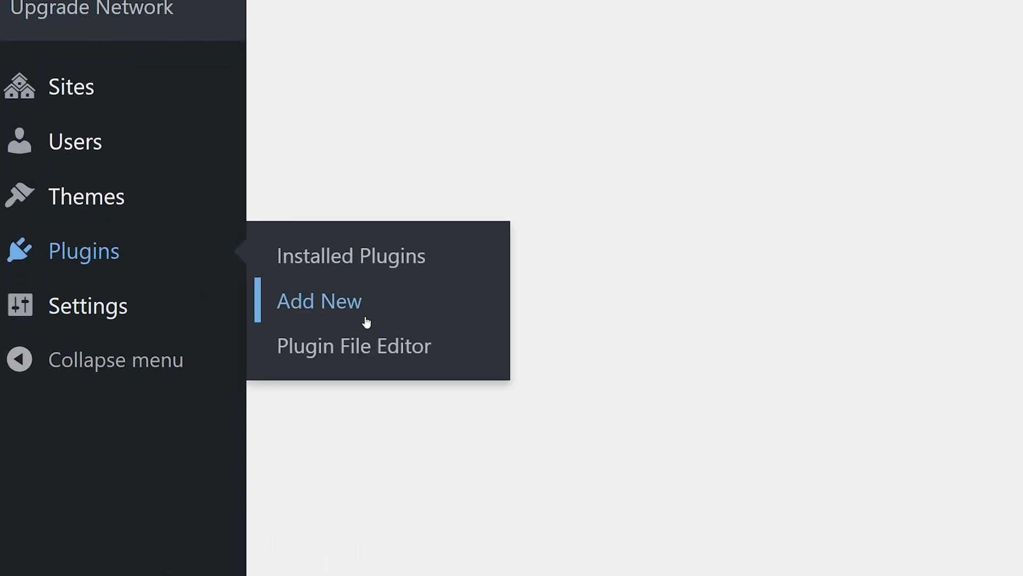
Install the Duplicate Page plugin from the Add New plugins directory.
left_click(319, 301)
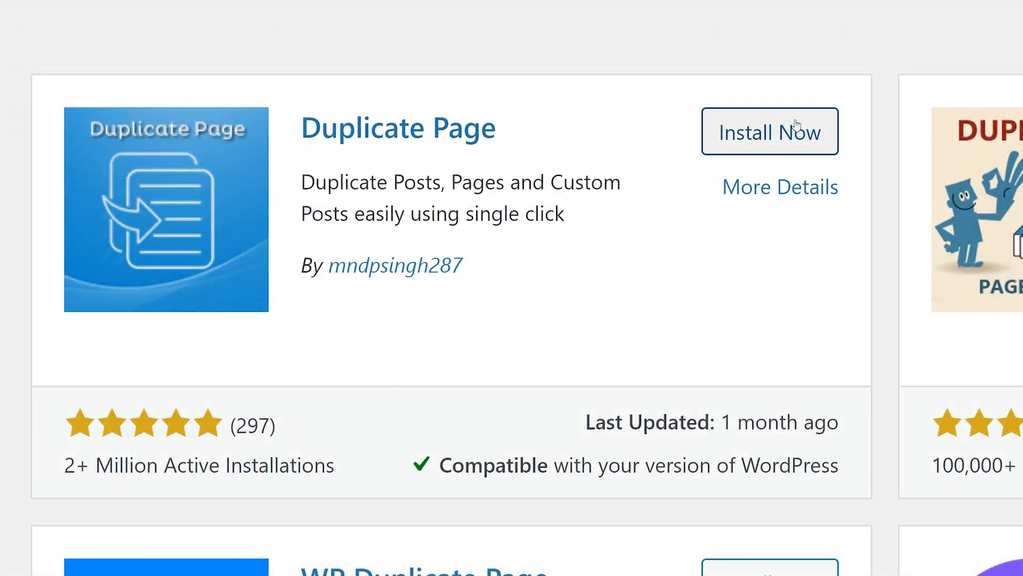
left_click(770, 131)
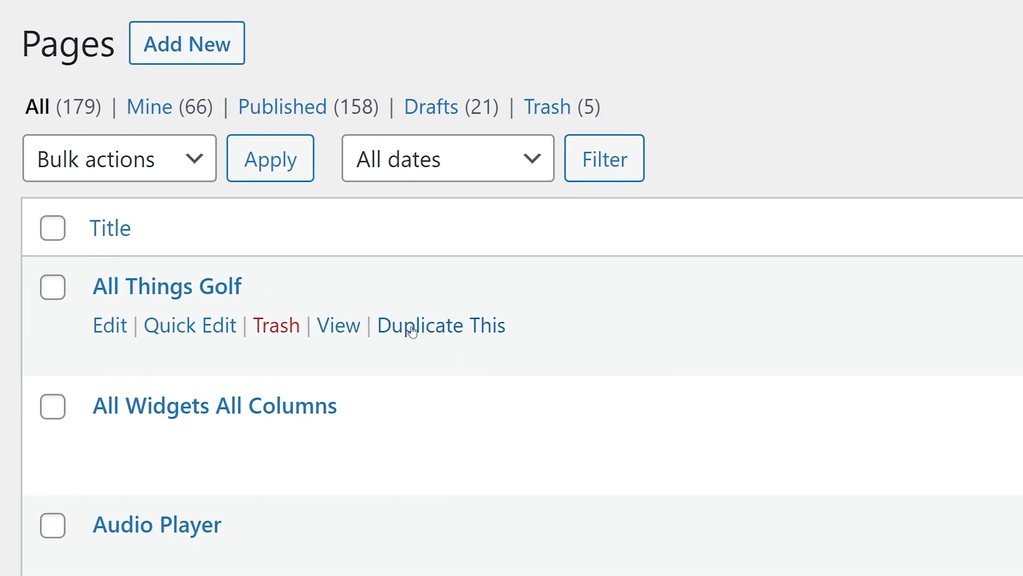
mouse_move(432, 346)
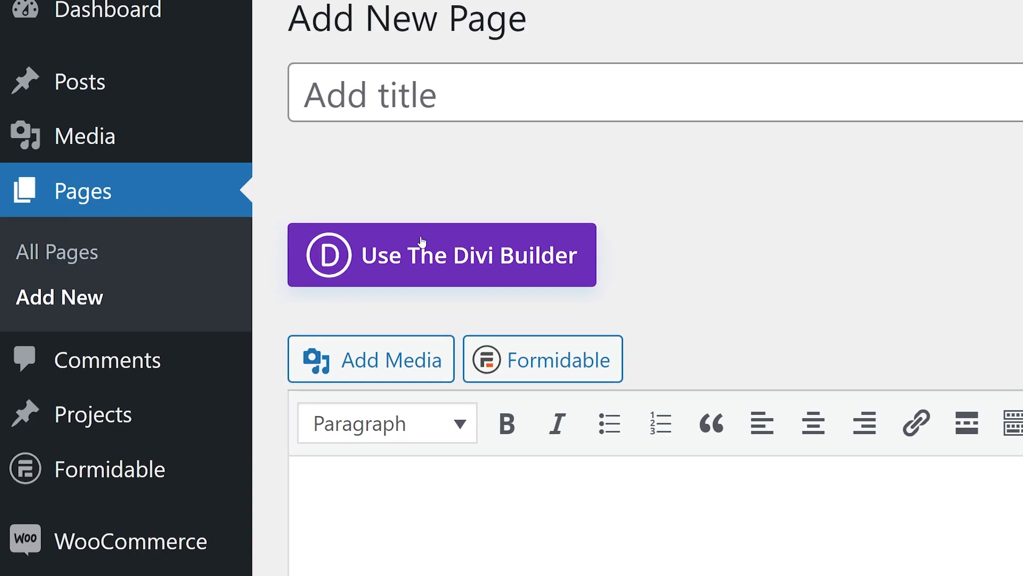
Build the new page with Divi using Clone Existing Page as the starting layout.
left_click(441, 255)
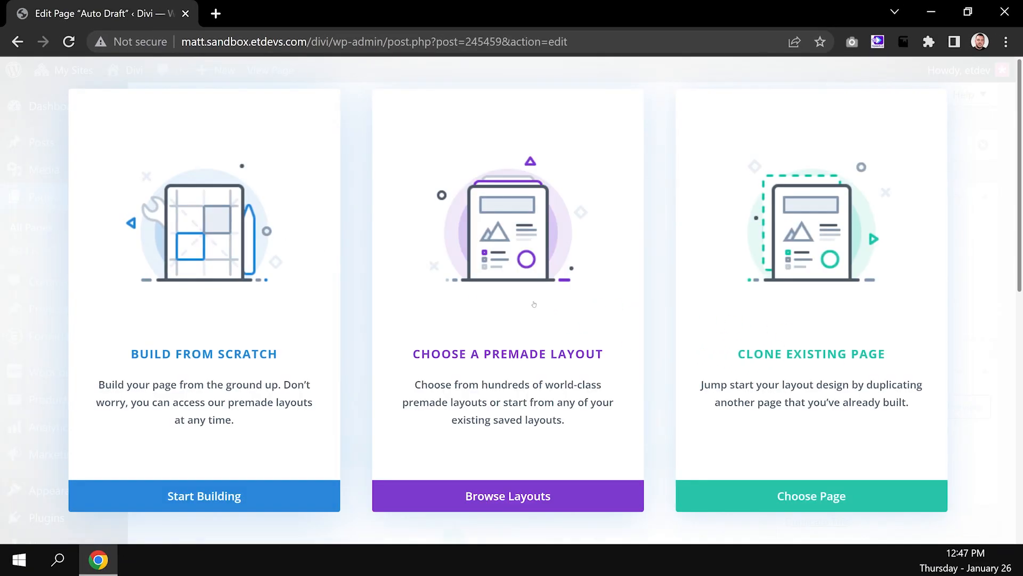
left_click(811, 495)
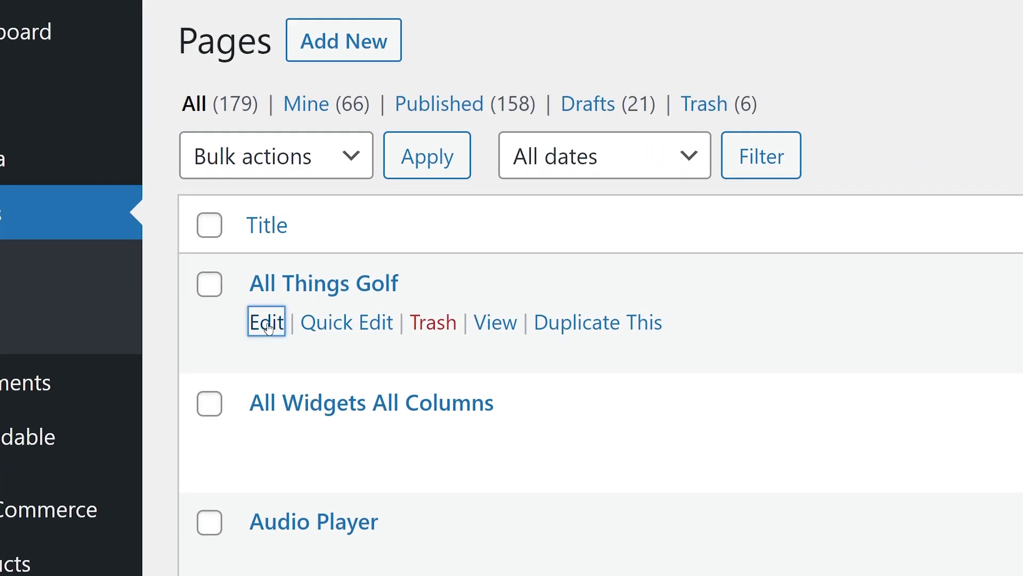
Edit the All Things Golf page and scroll through its golf fundamentals text.
left_click(267, 322)
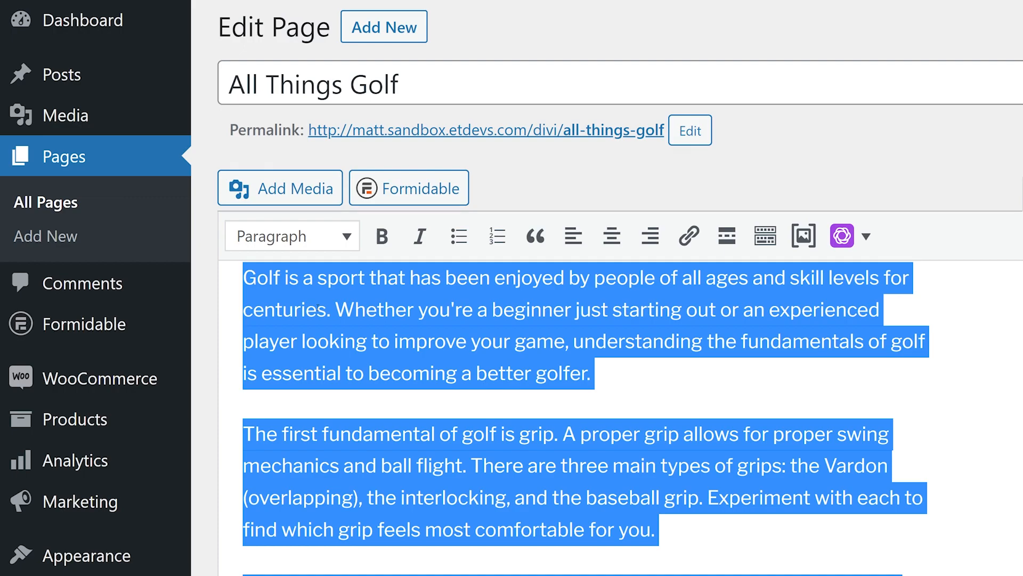
scroll("down", 3)
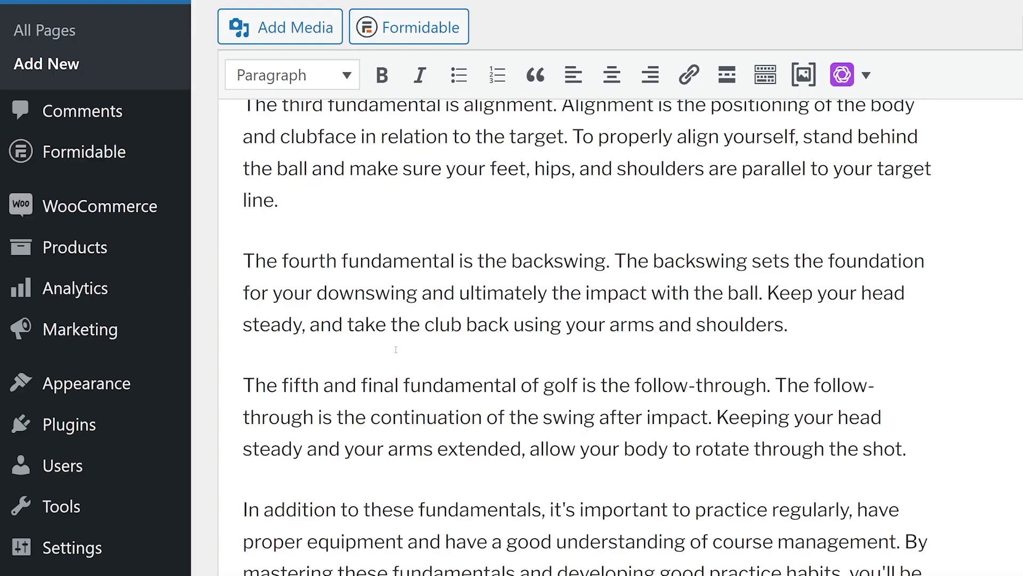